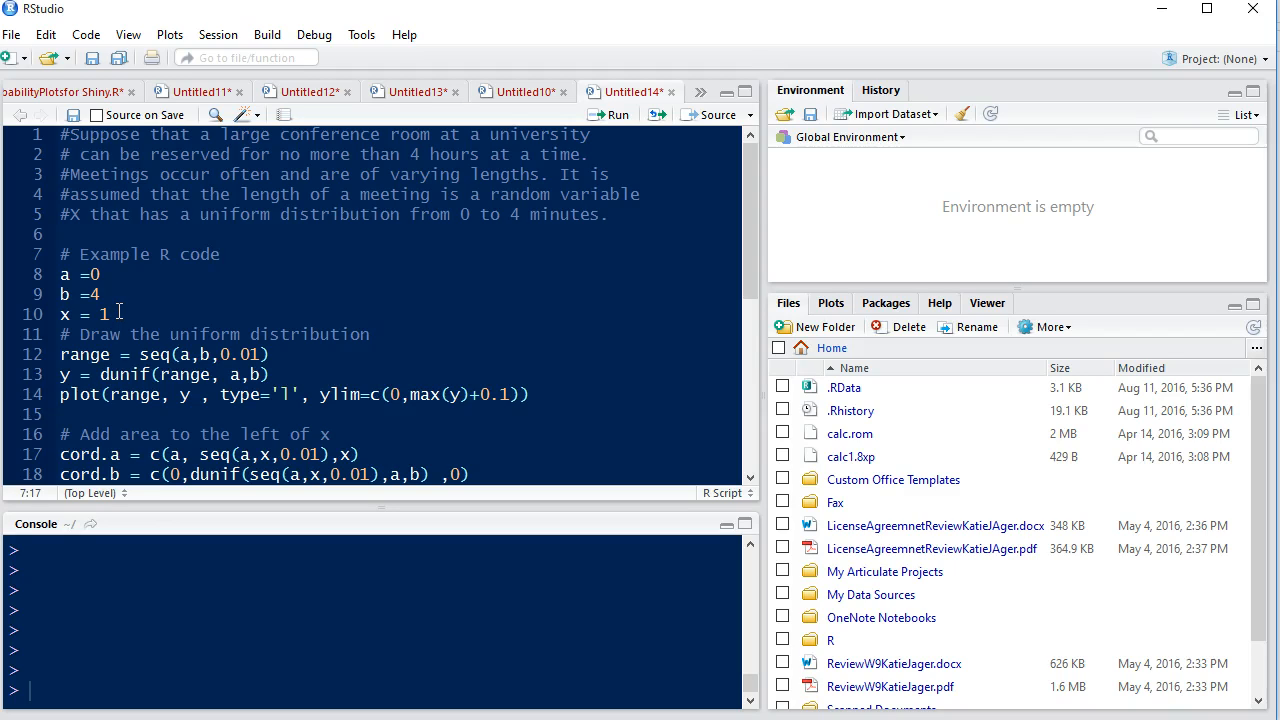
# Select the example values a = 0, b = 4, x = 1 and the uniform distribution code lines
pyautogui.moveTo(60, 254); pyautogui.dragTo(116, 314)
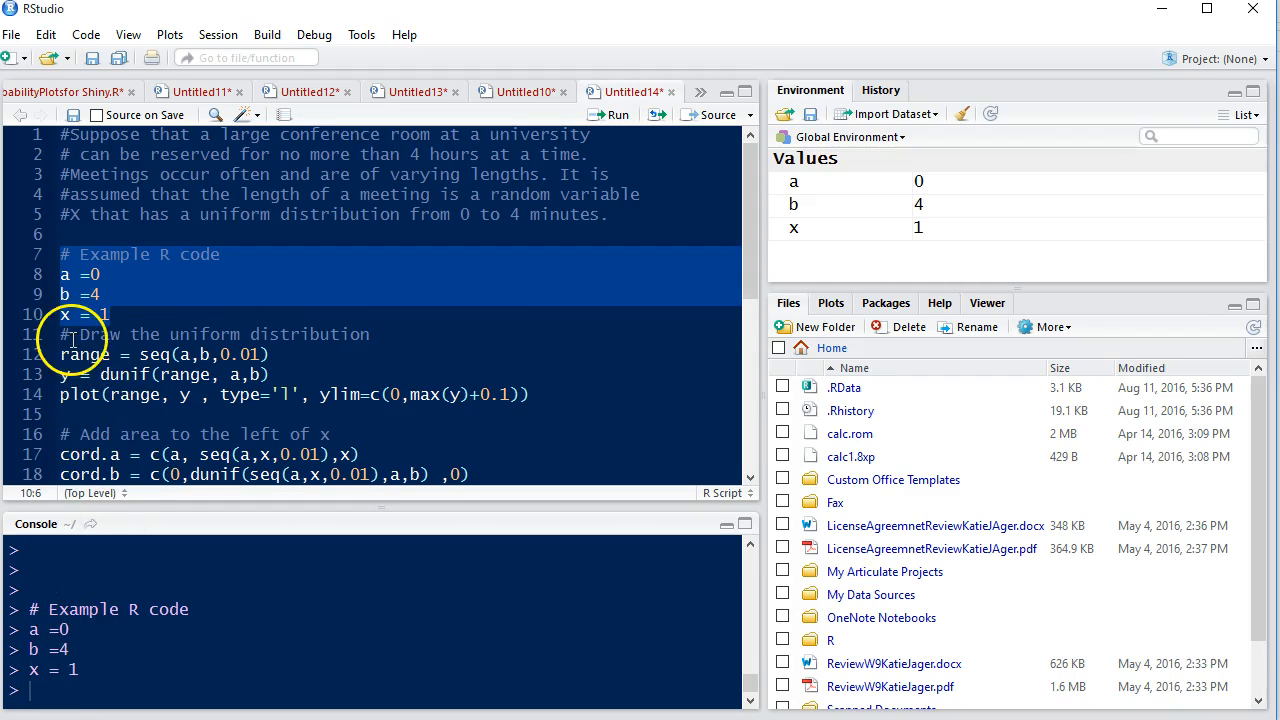
pyautogui.click(64, 334)
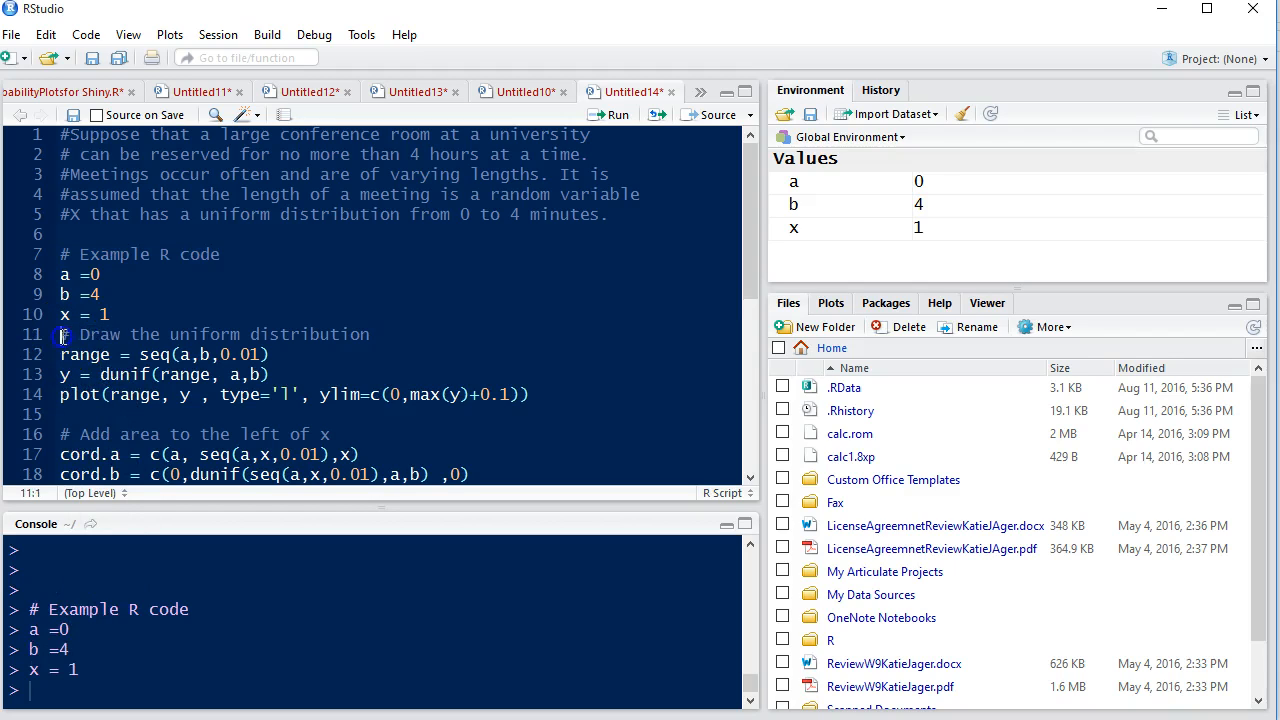
pyautogui.moveTo(60, 334); pyautogui.dragTo(270, 374)
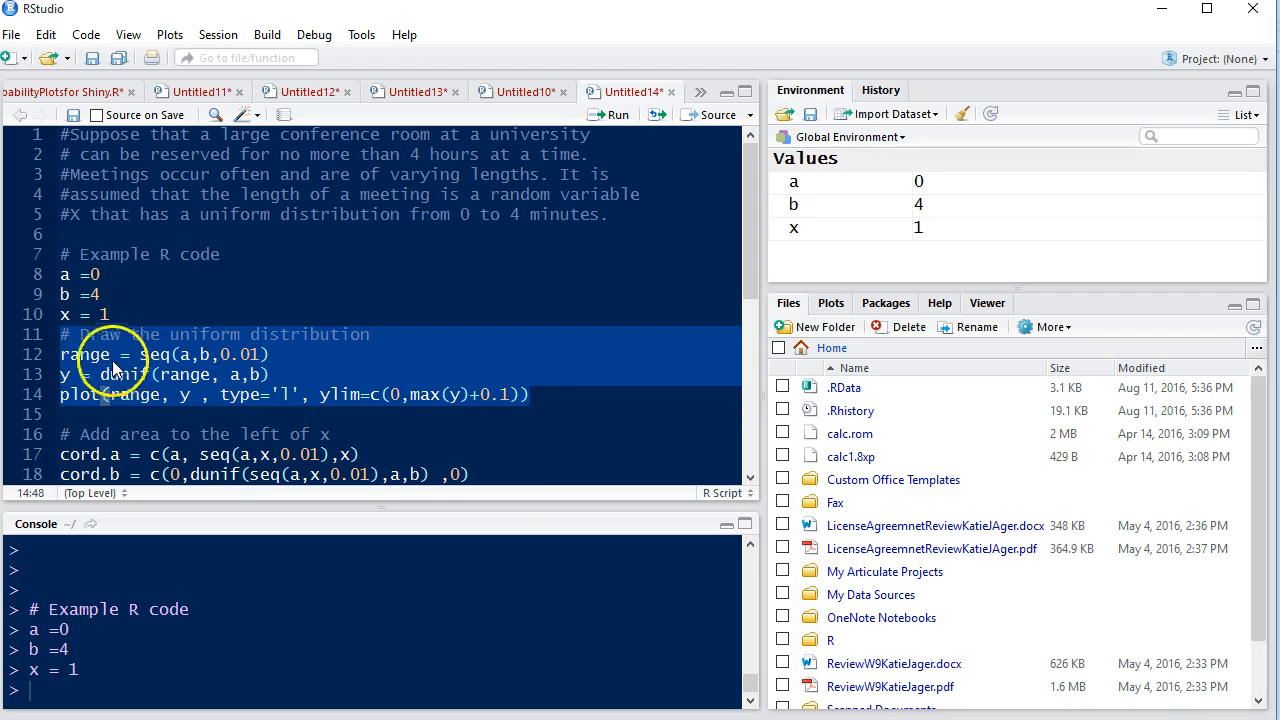
pyautogui.moveTo(184, 360)
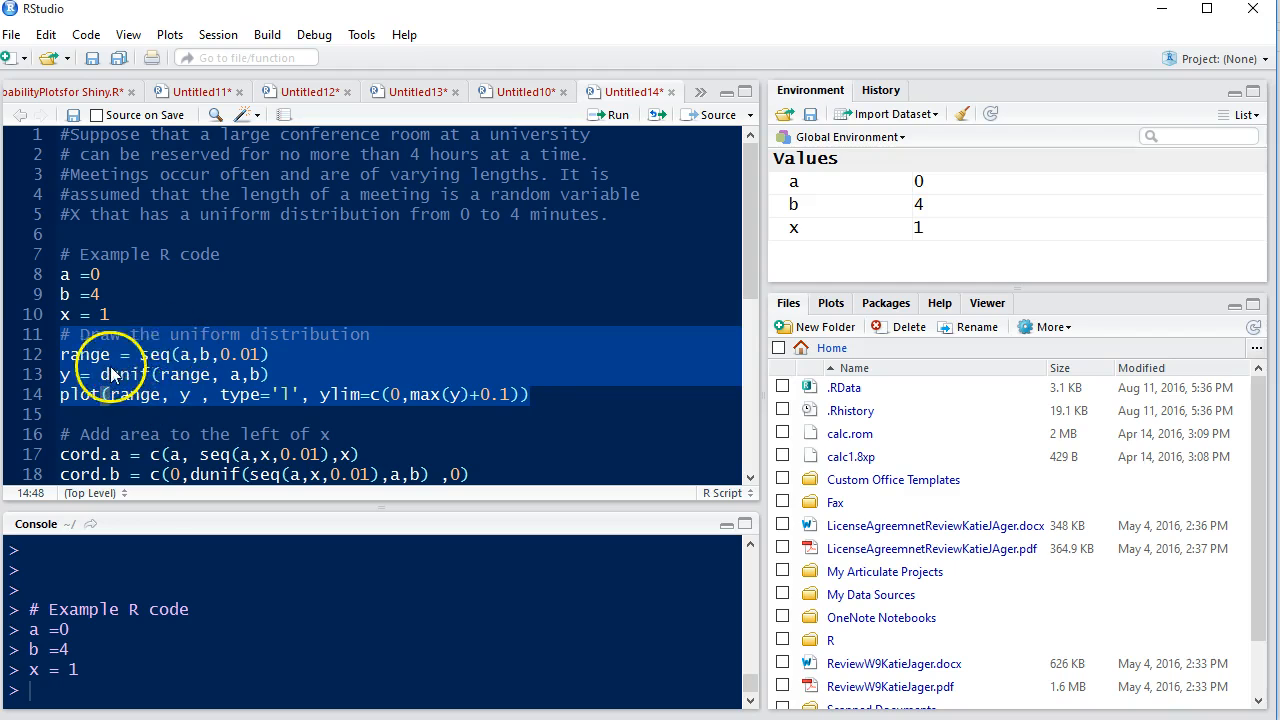
pyautogui.moveTo(476, 240)
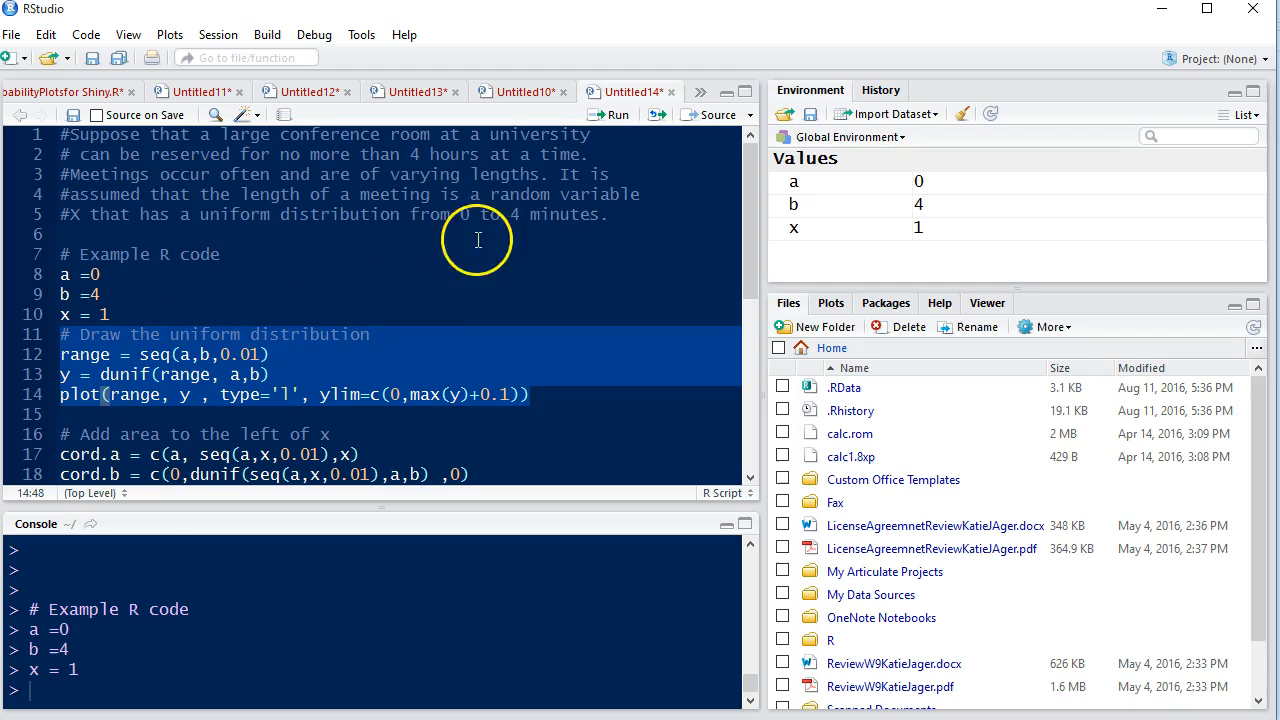
# Run the selected lines to create range and y and draw the flat 0.25 density from 0 to 4
pyautogui.click(612, 114)
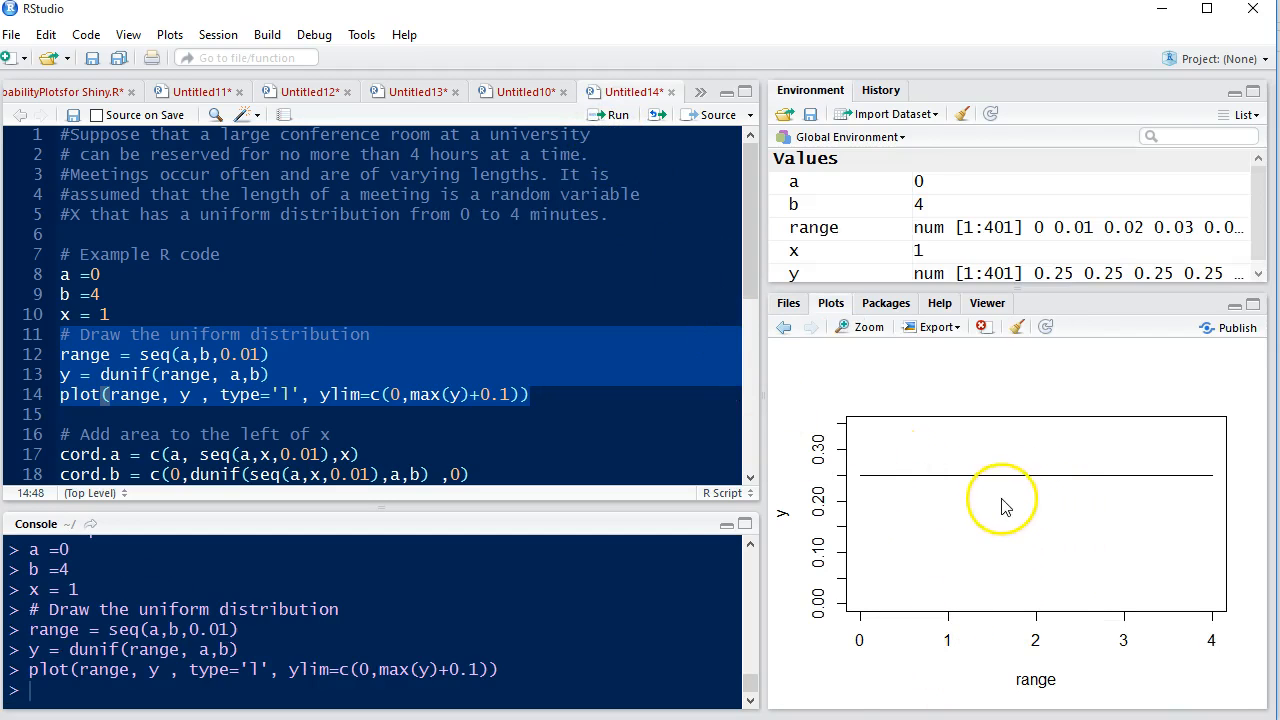
pyautogui.moveTo(890, 496)
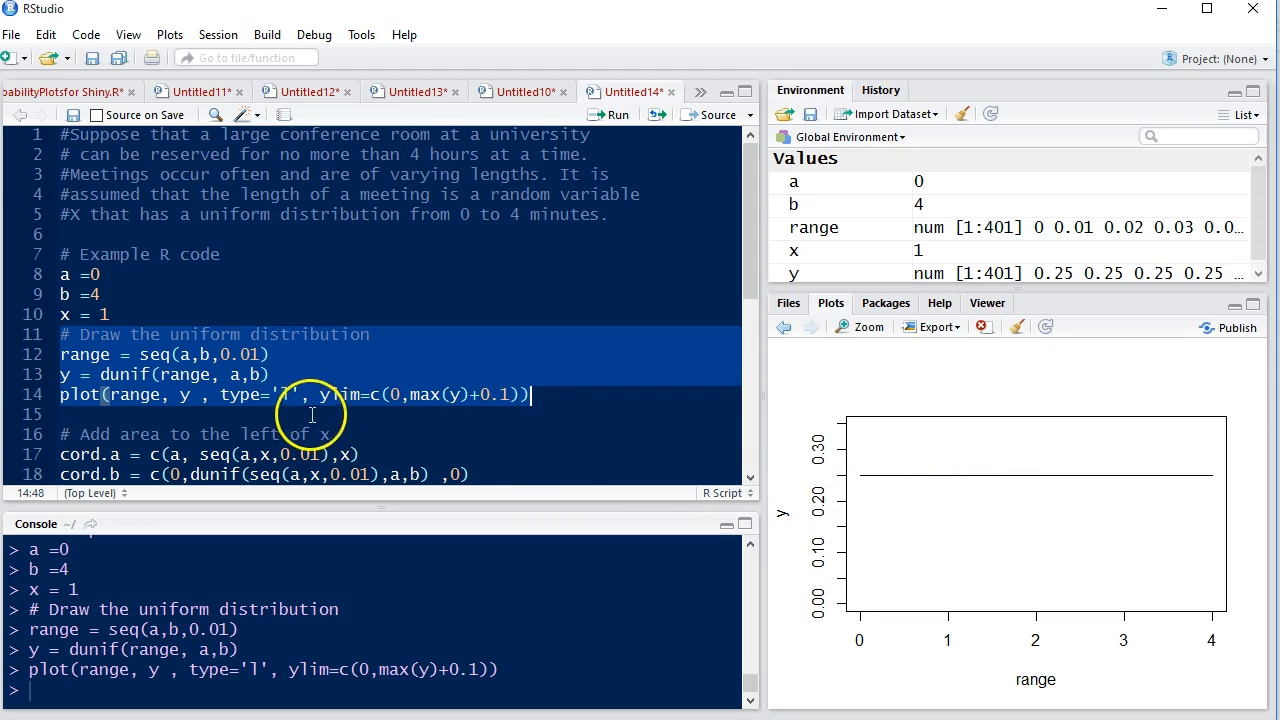
pyautogui.scroll(-3)
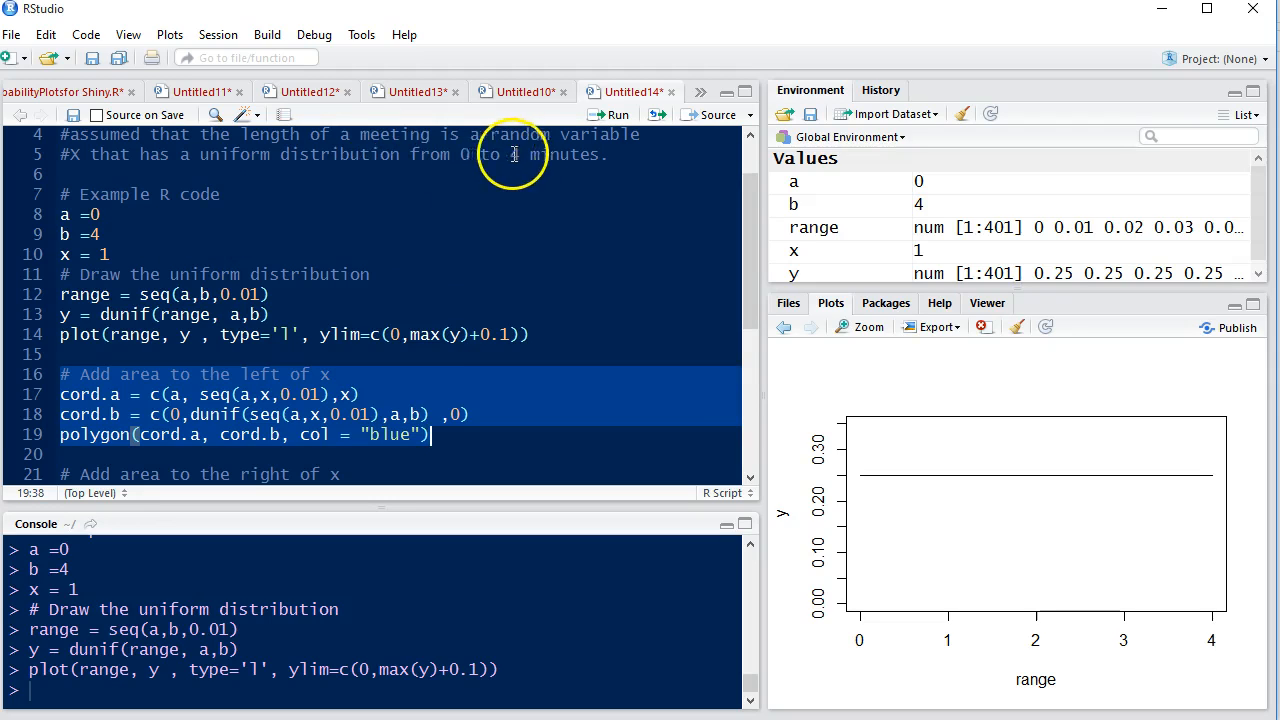
# Run the cord.a/cord.b polygon code to shade the area left of x = 1 in blue
pyautogui.click(608, 114)
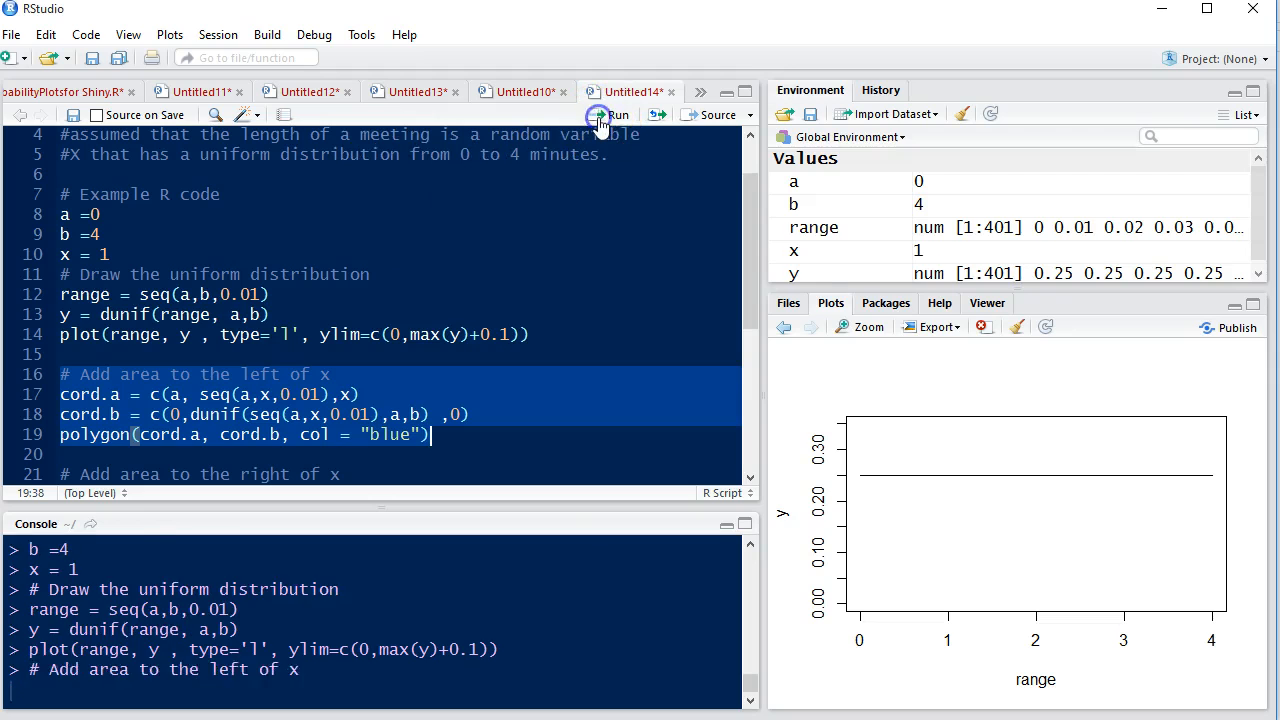
pyautogui.click(610, 114)
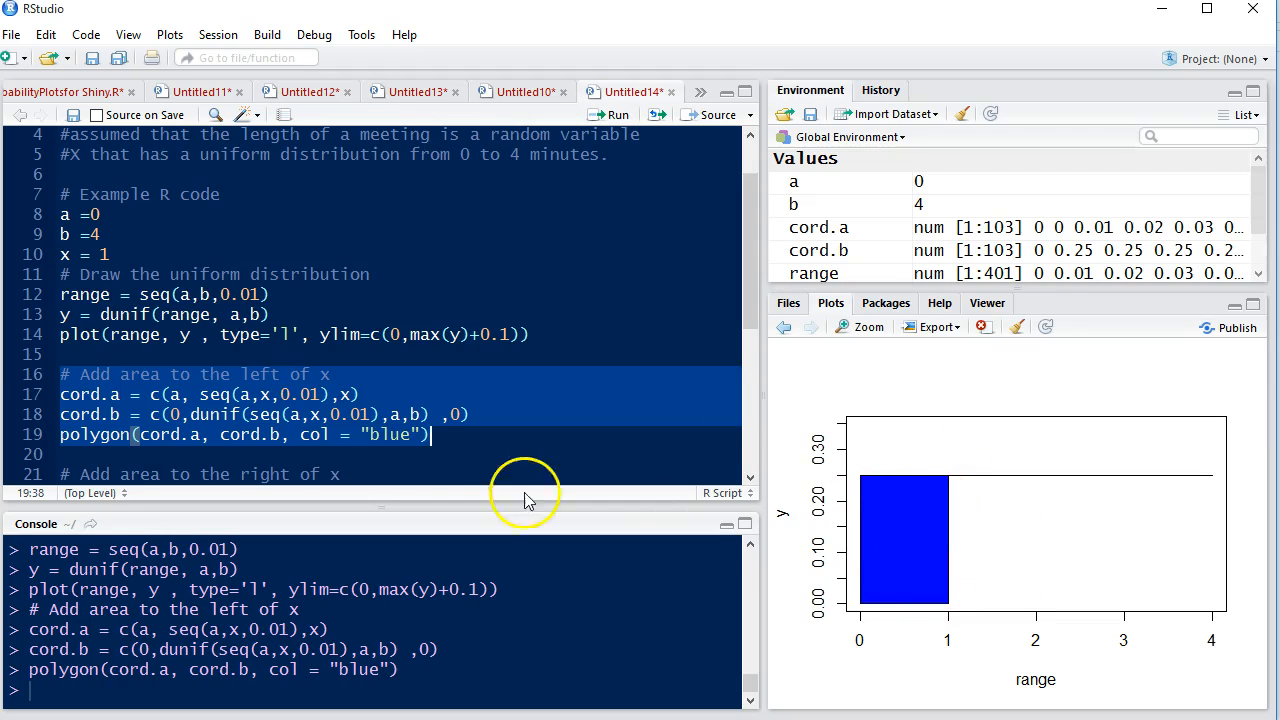
pyautogui.moveTo(416, 448)
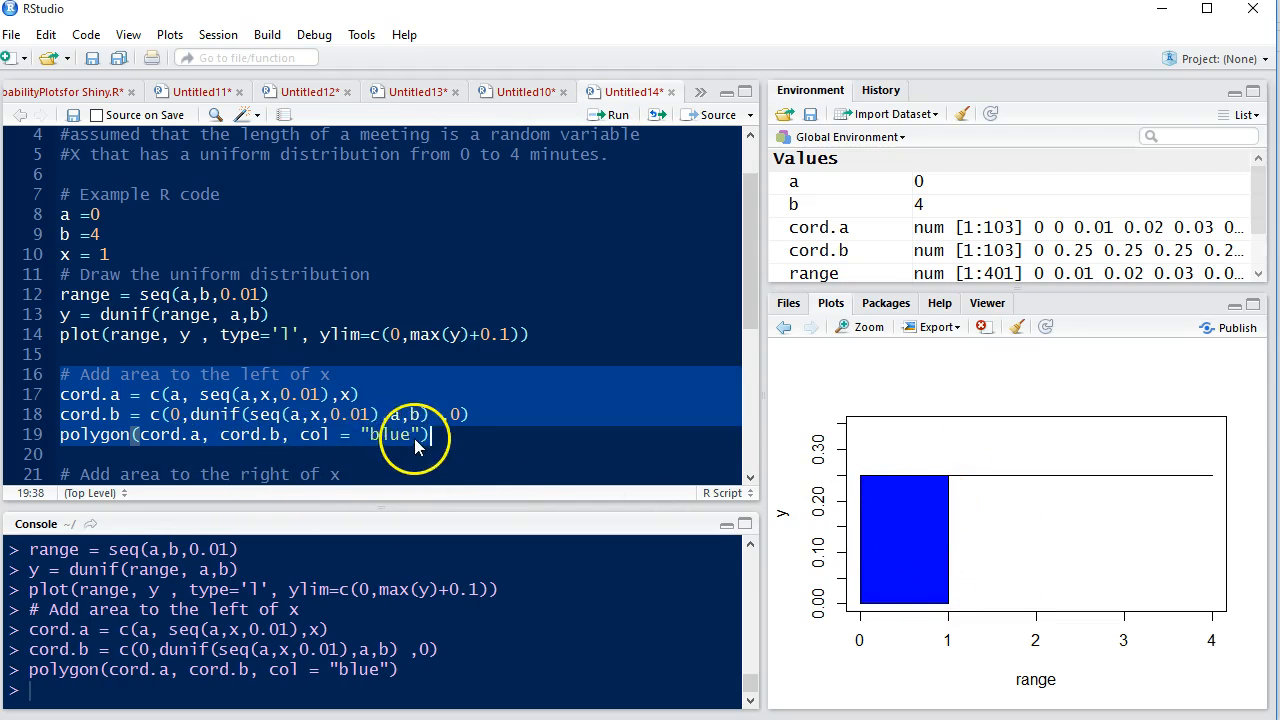
pyautogui.scroll(-3)
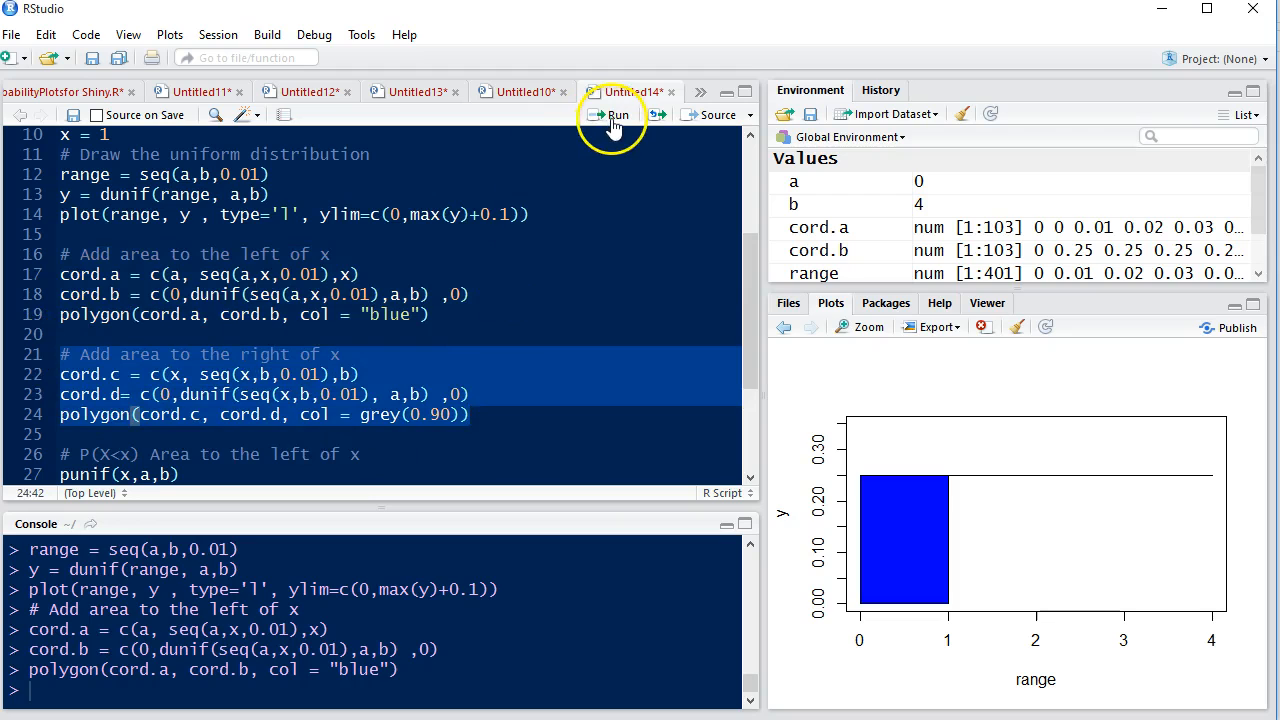
# Run the cord.c/cord.d polygon code to shade the area right of x = 1 in grey(0.90)
pyautogui.click(614, 114)
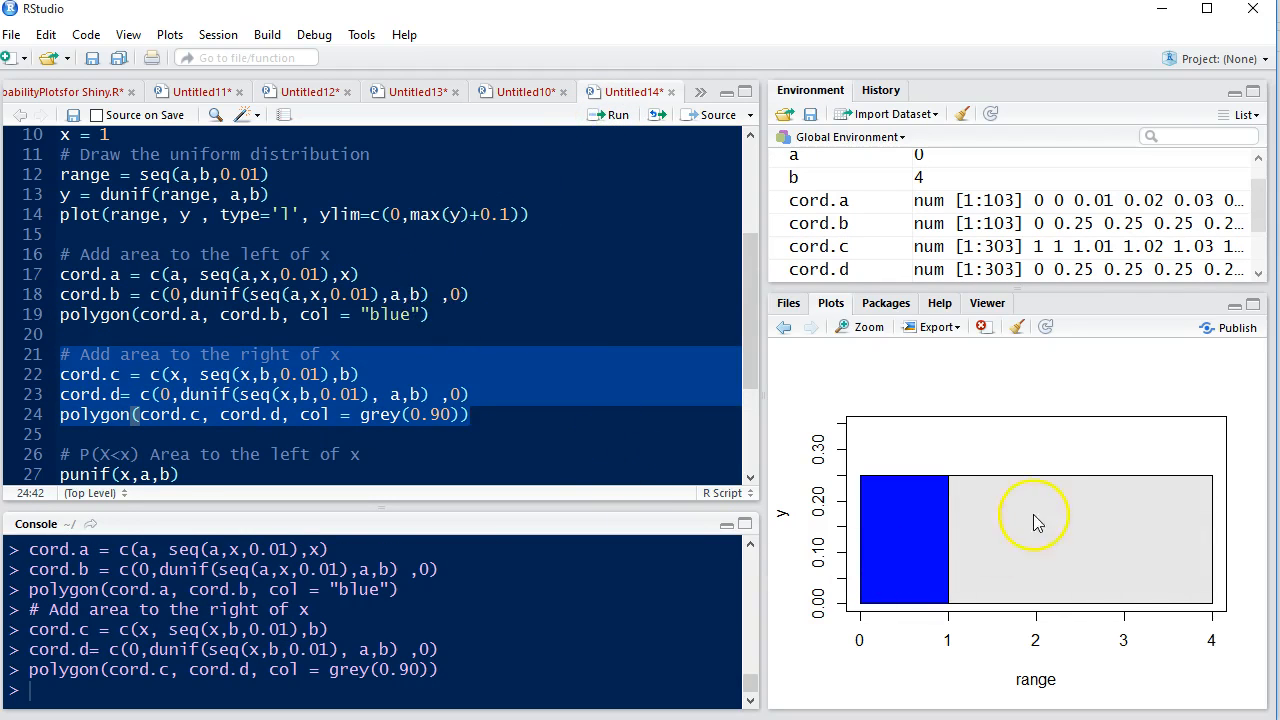
pyautogui.moveTo(1040, 536)
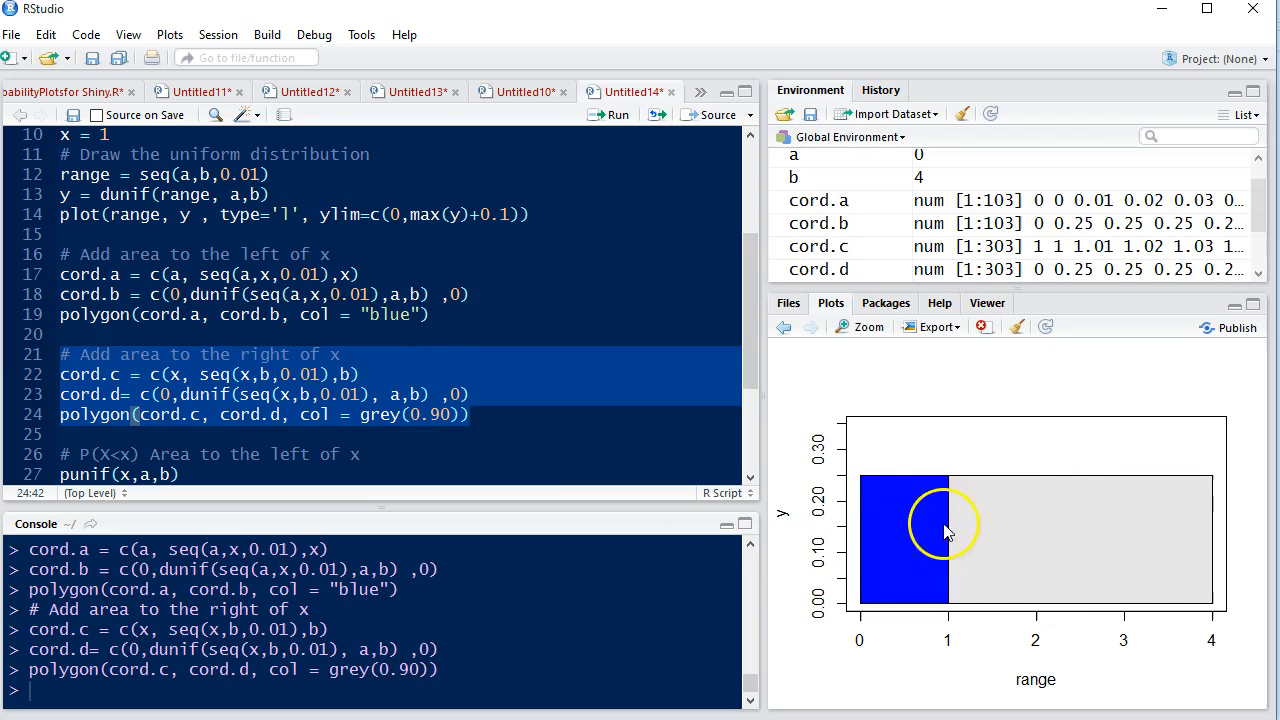
pyautogui.moveTo(956, 544)
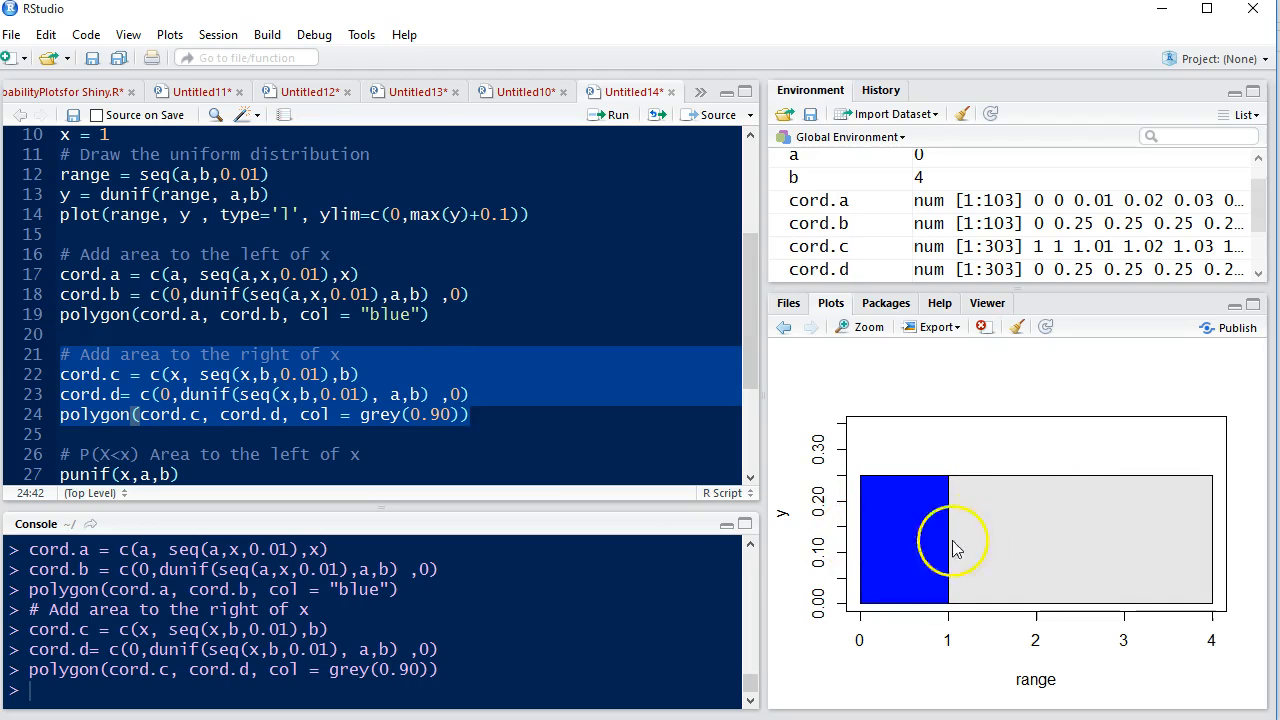
pyautogui.moveTo(1176, 536)
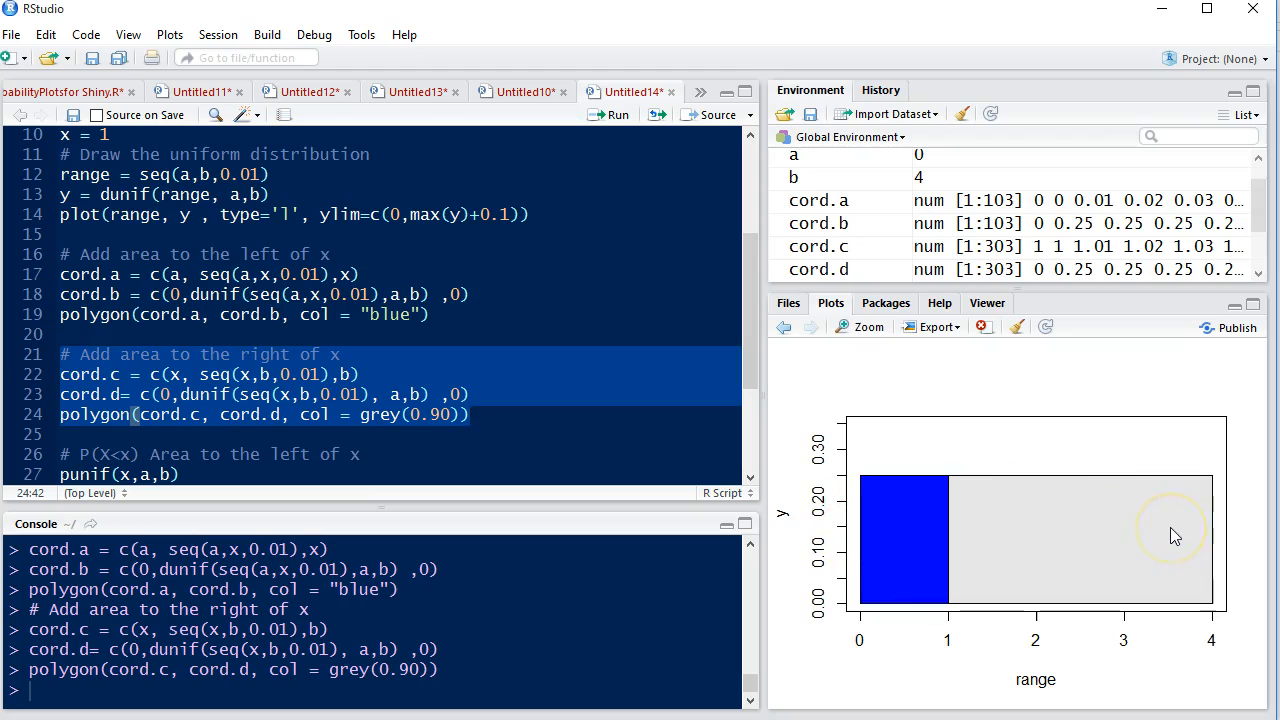
pyautogui.moveTo(900, 558)
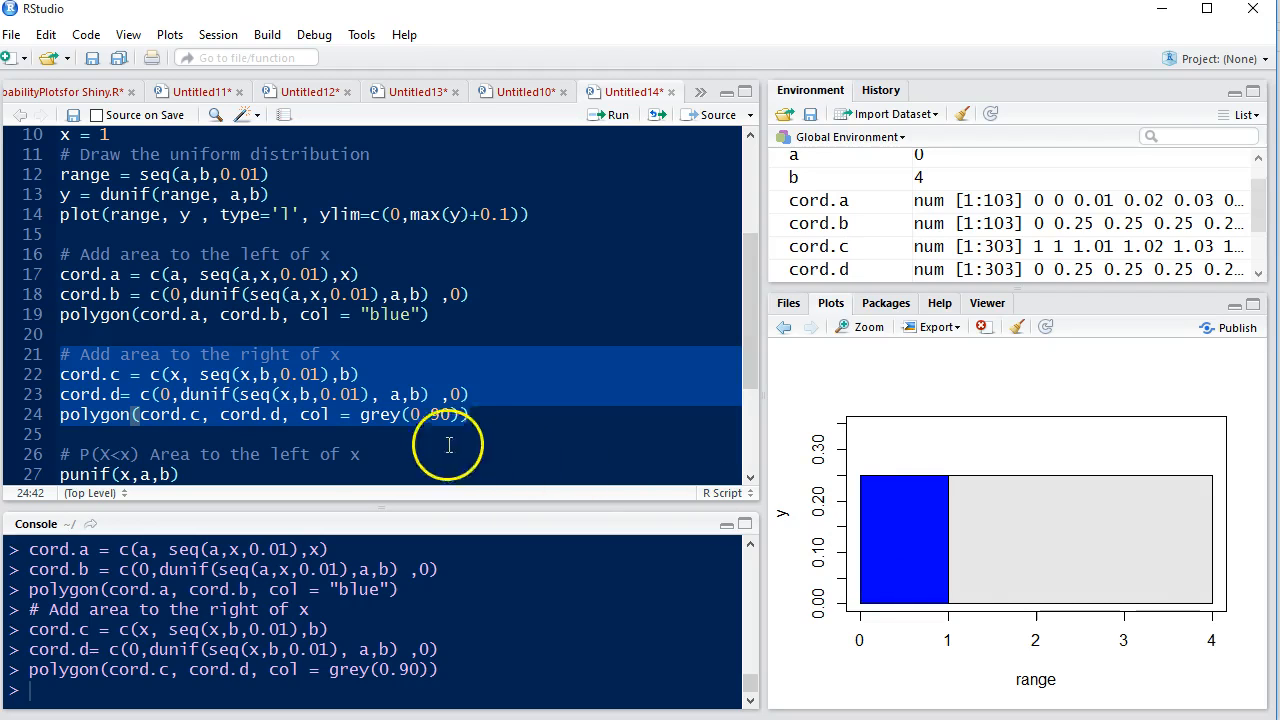
pyautogui.scroll(-3)
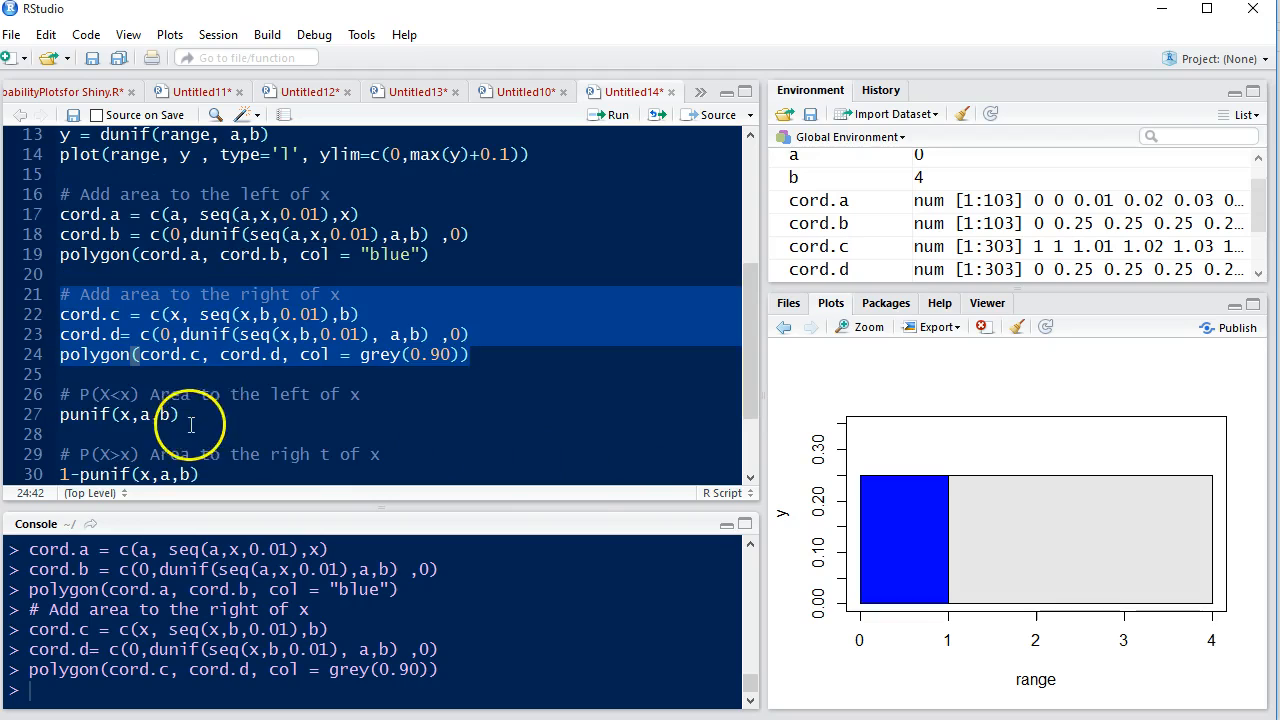
# Run punif(x,a,b) to print the left-of-x probability 0.25 in the console
pyautogui.click(144, 394)
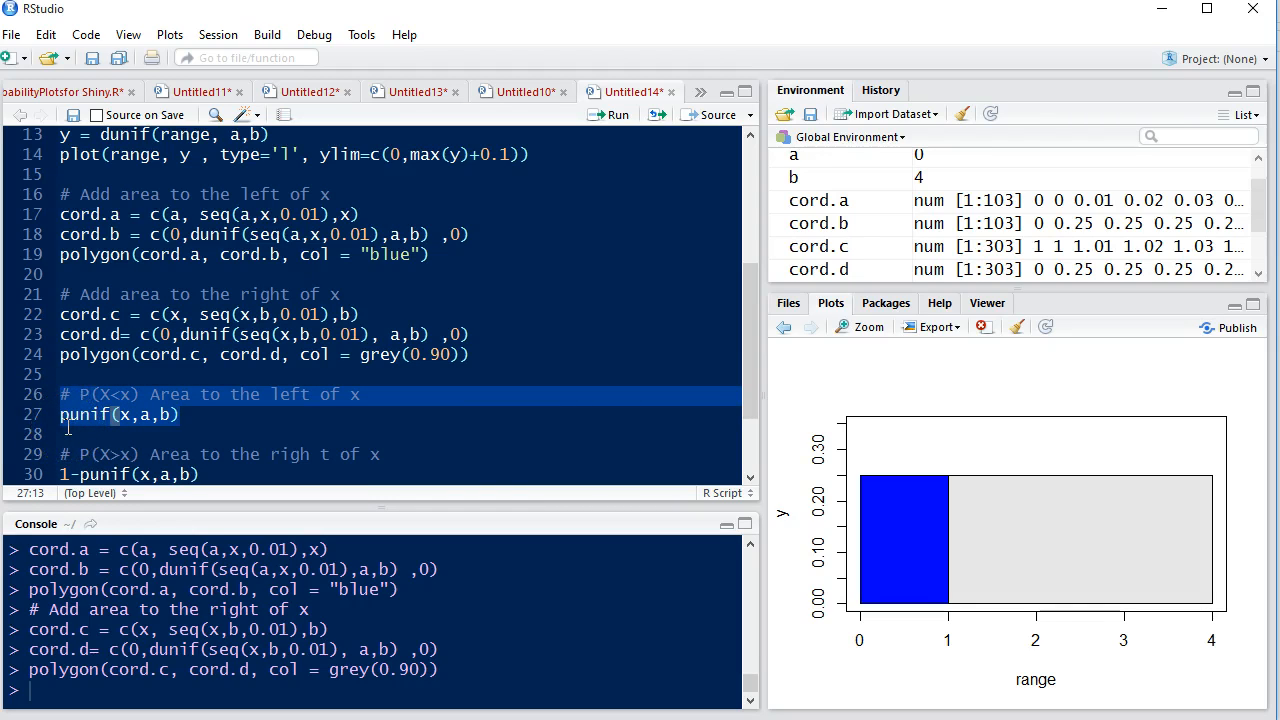
pyautogui.moveTo(76, 430)
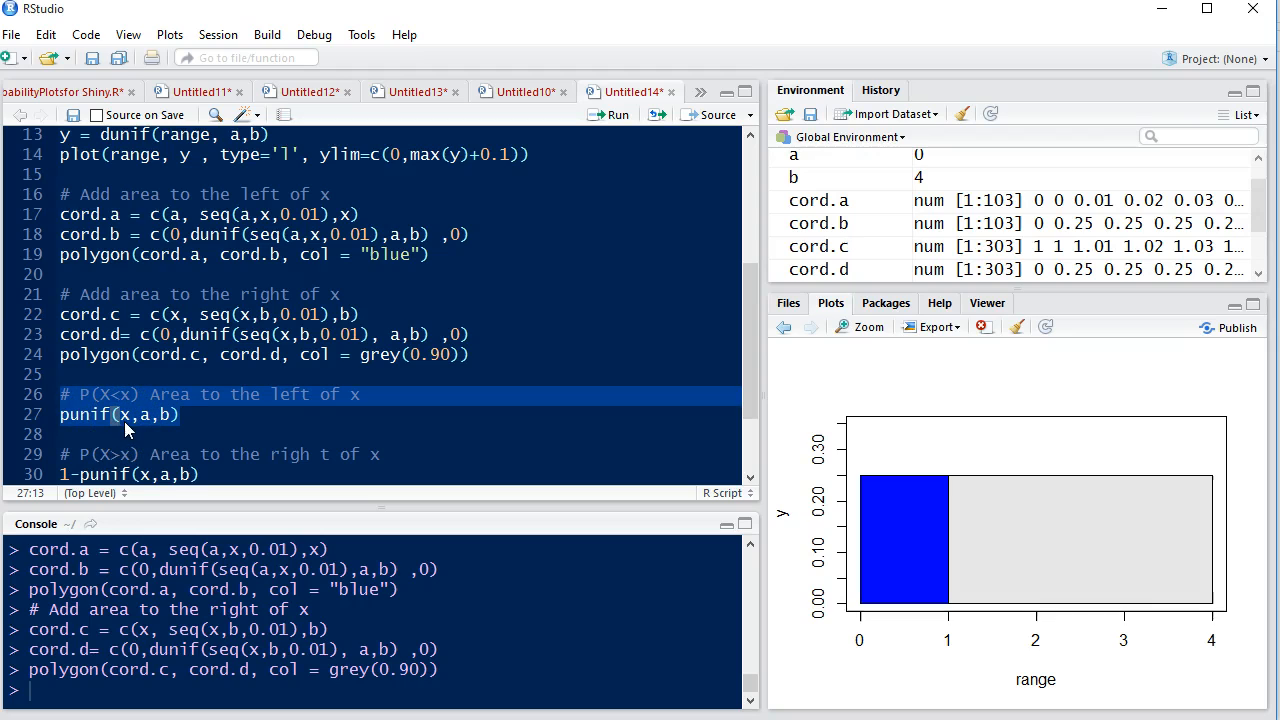
pyautogui.moveTo(158, 432)
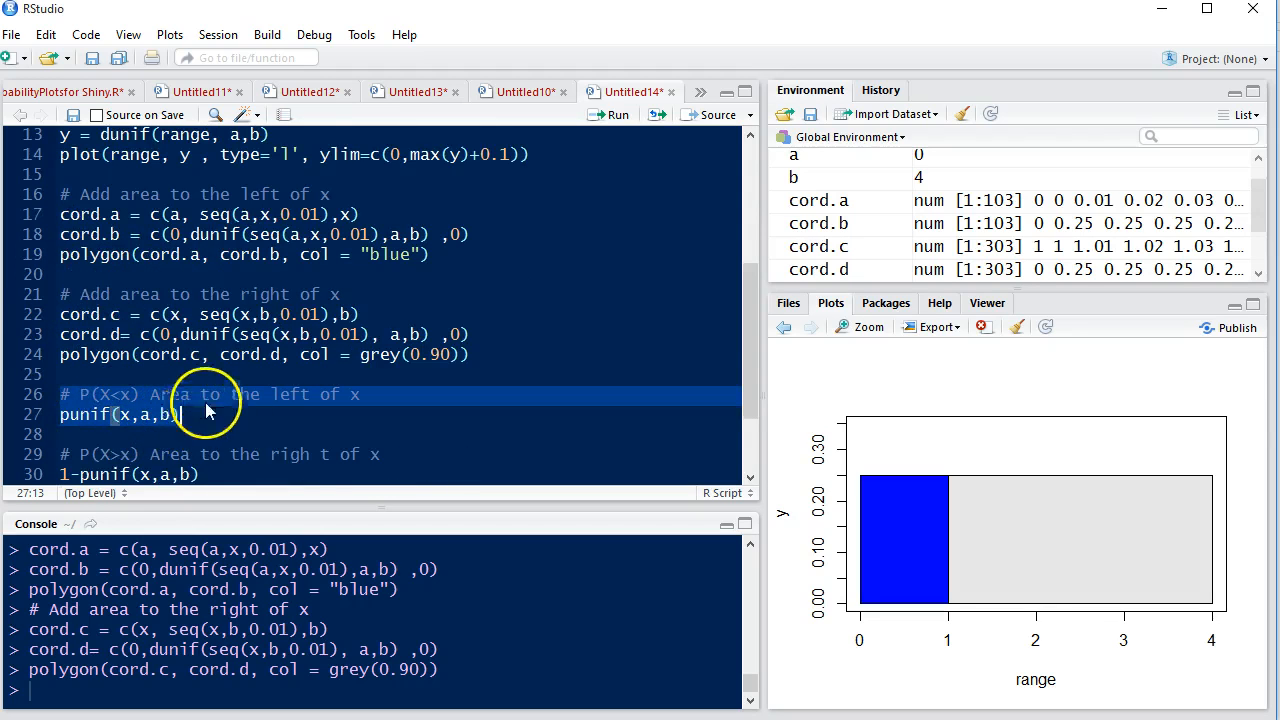
pyautogui.click(608, 114)
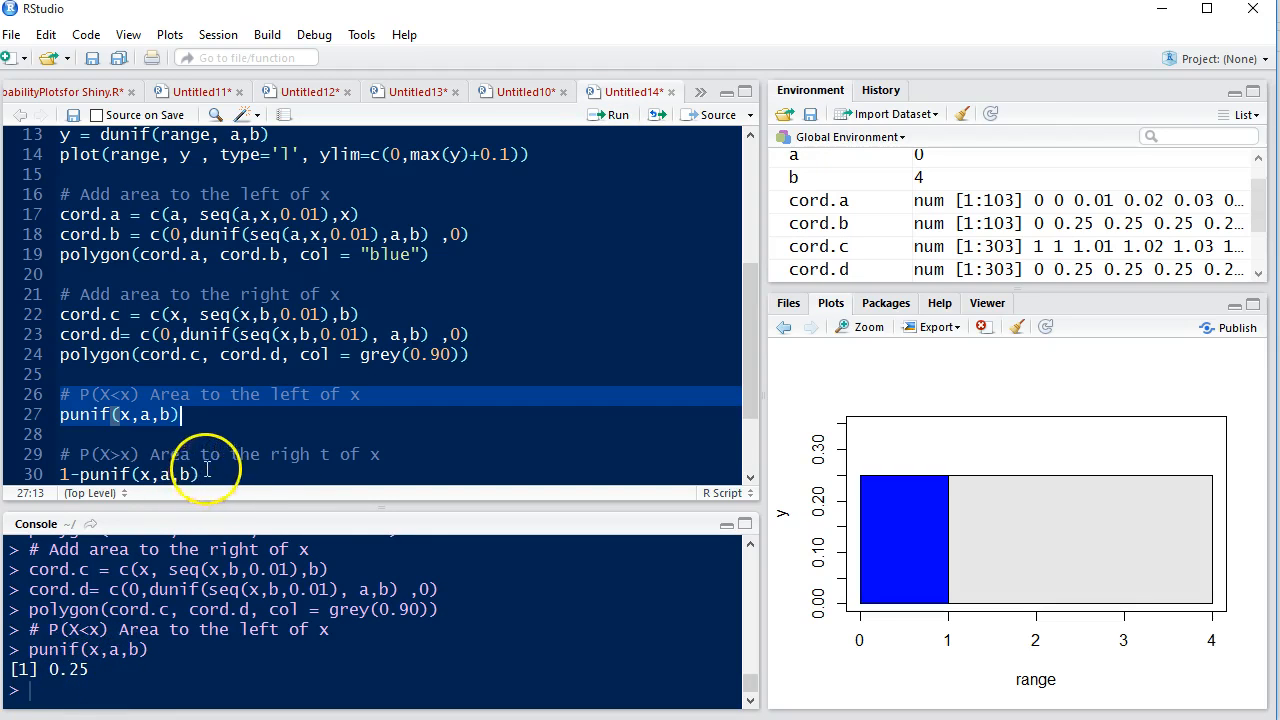
pyautogui.moveTo(996, 504)
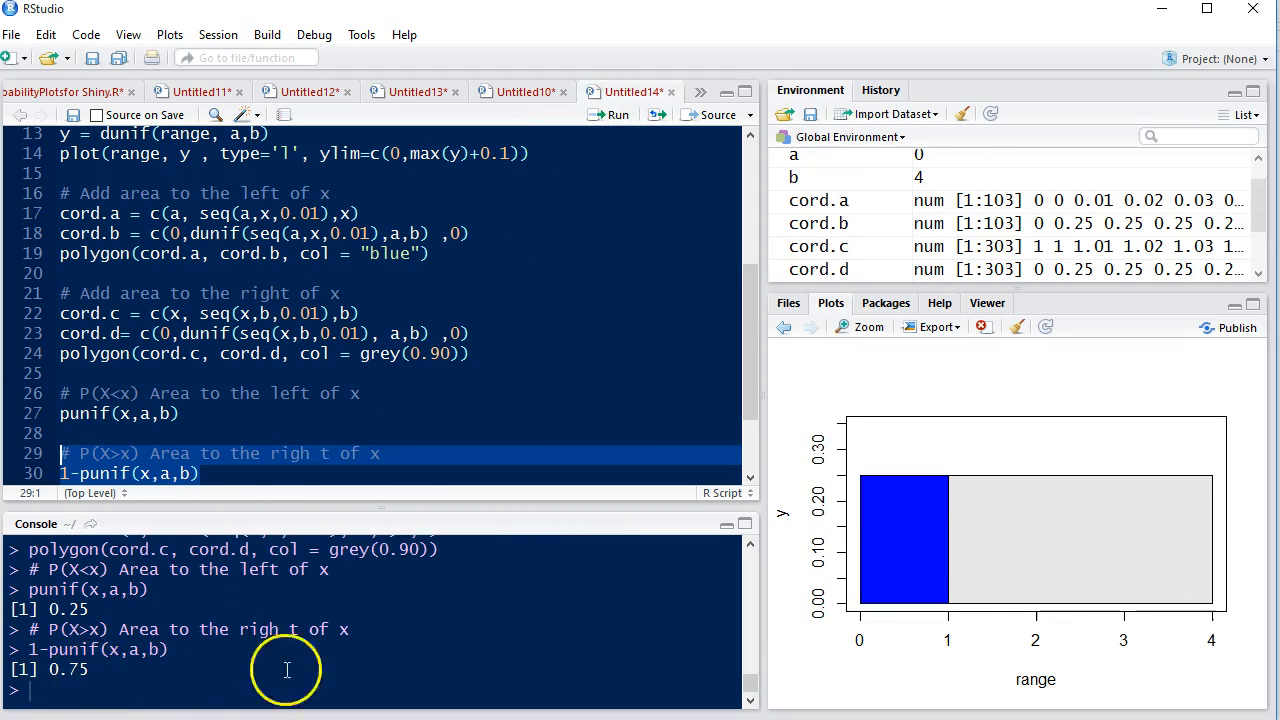
pyautogui.moveTo(402, 648)
pyautogui.write('qunif(0.20,a,b)')
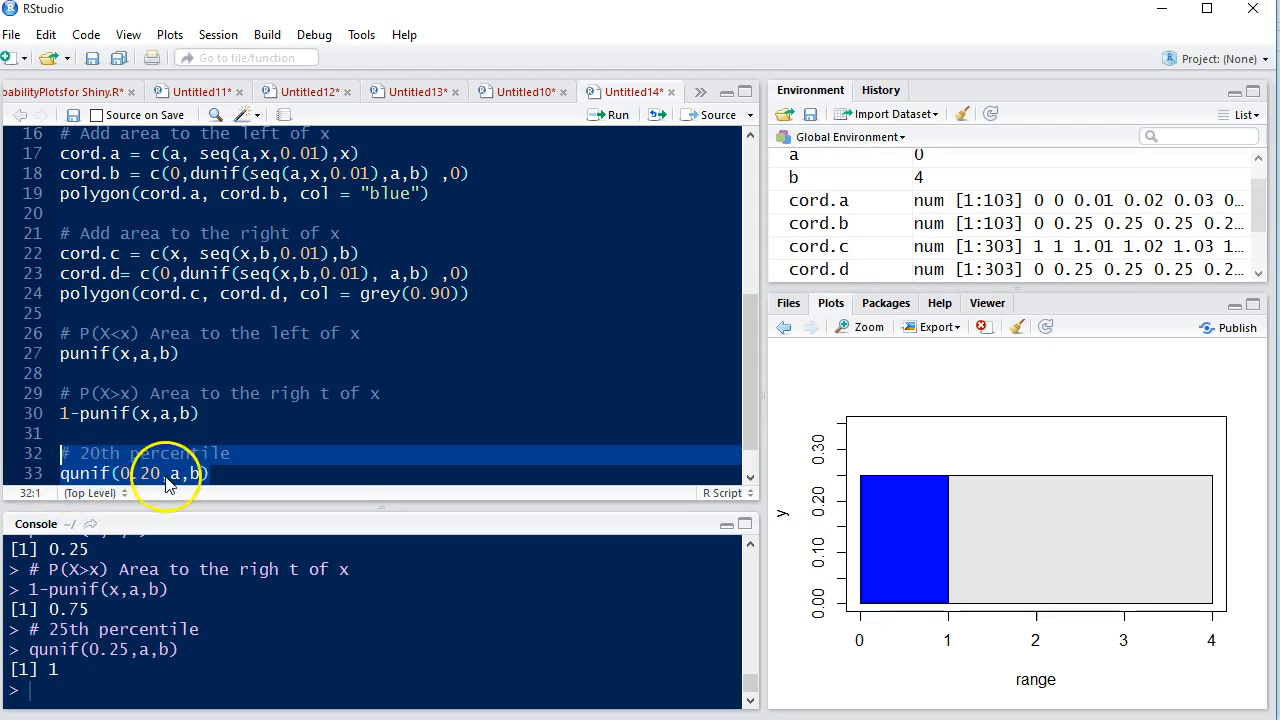
pyautogui.moveTo(136, 490)
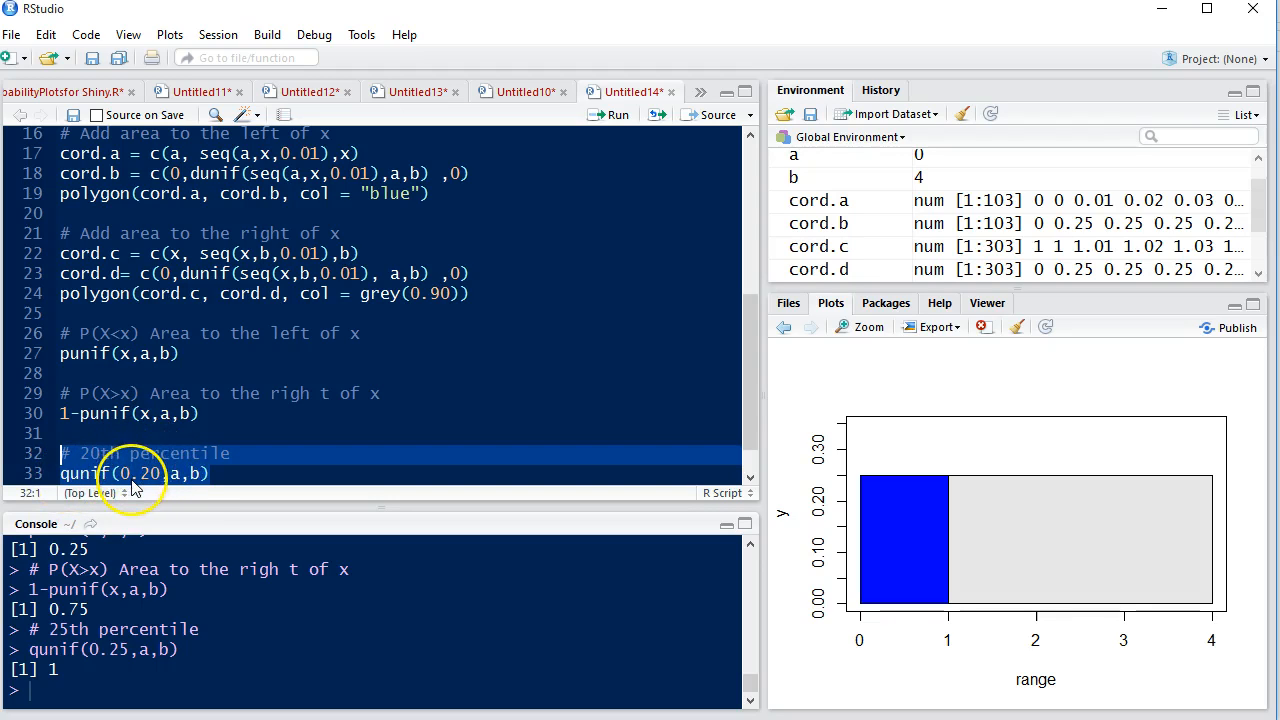
pyautogui.moveTo(178, 486)
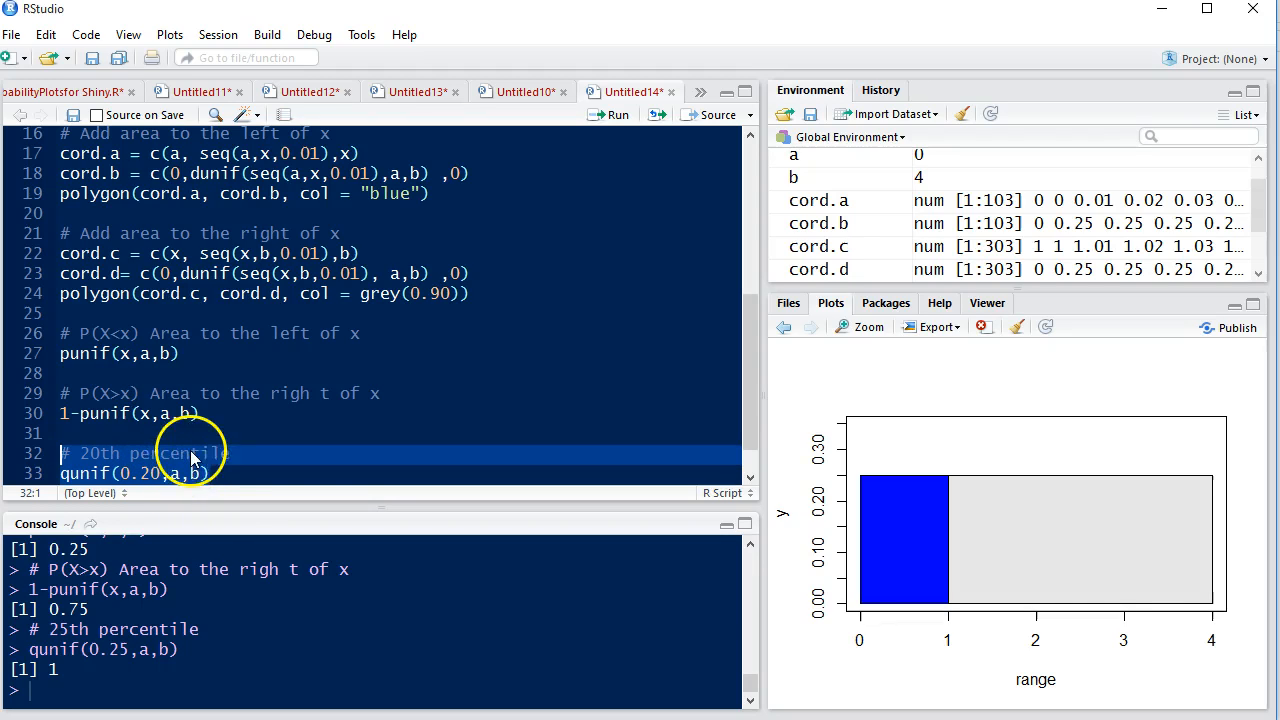
pyautogui.moveTo(200, 488)
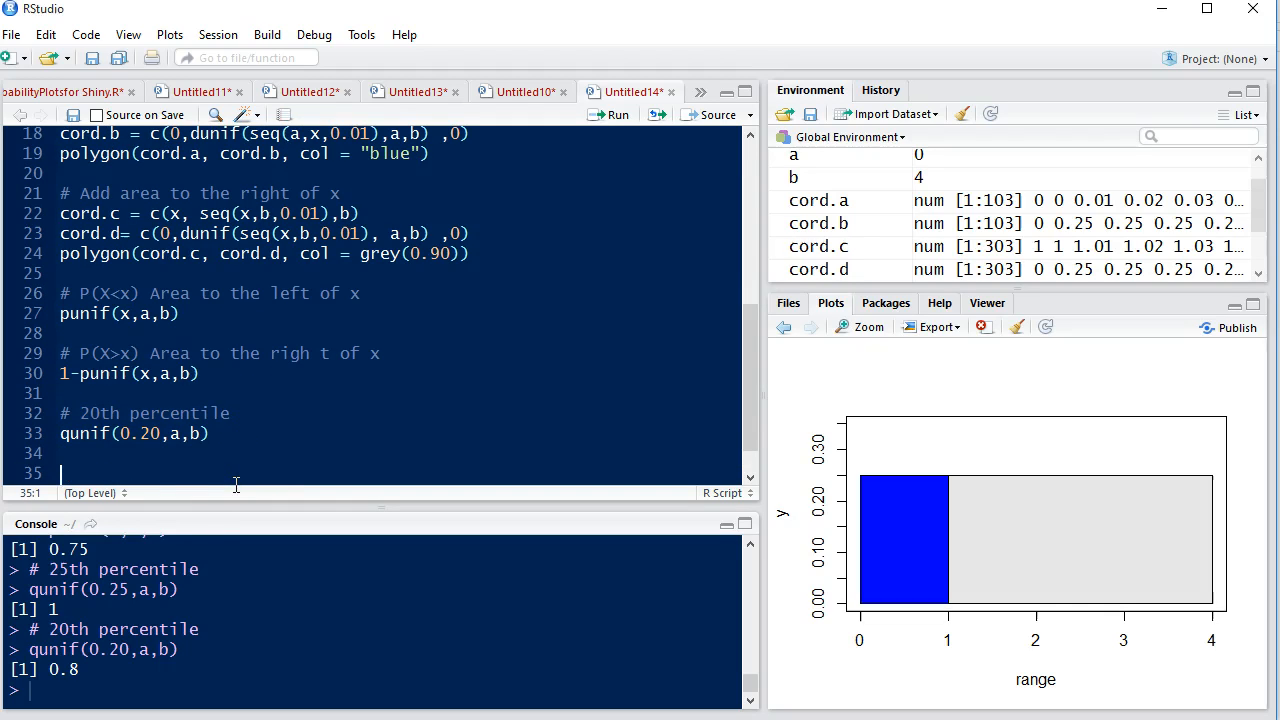
# Enter 0.8*60 on a new line and run it to print 48 in the console
pyautogui.write('0.8')
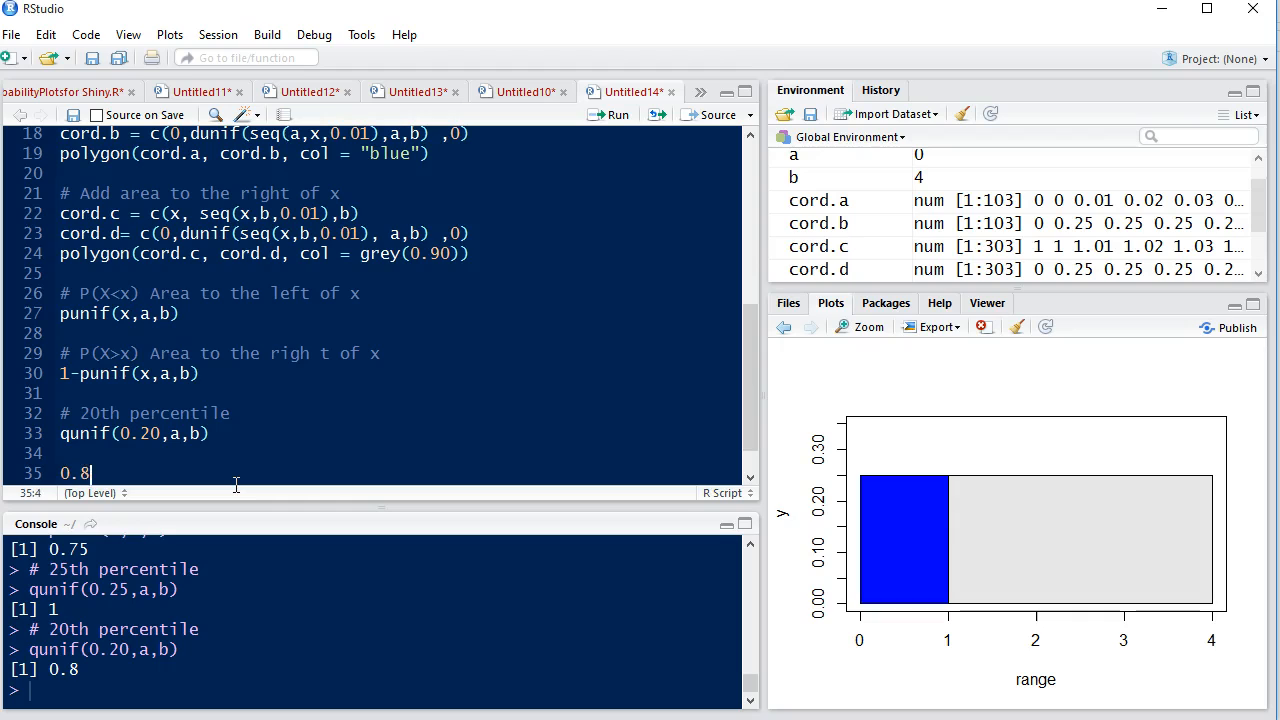
pyautogui.write('*')
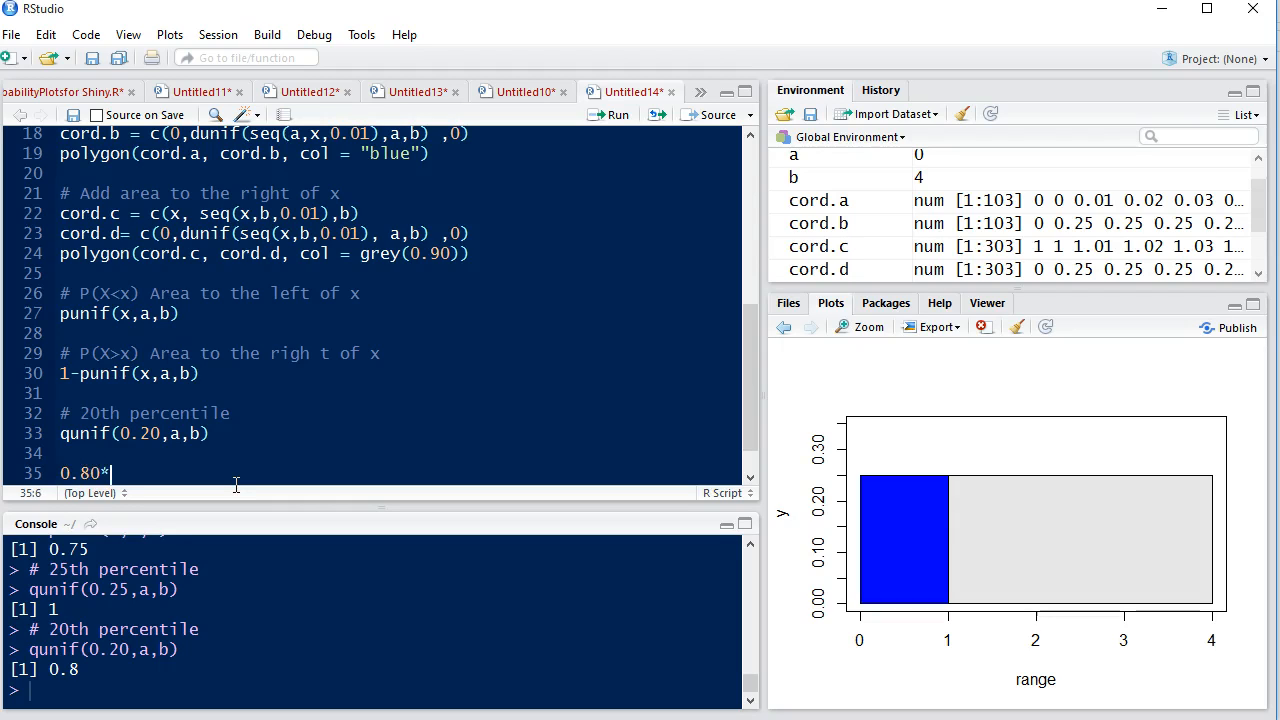
pyautogui.write('60')
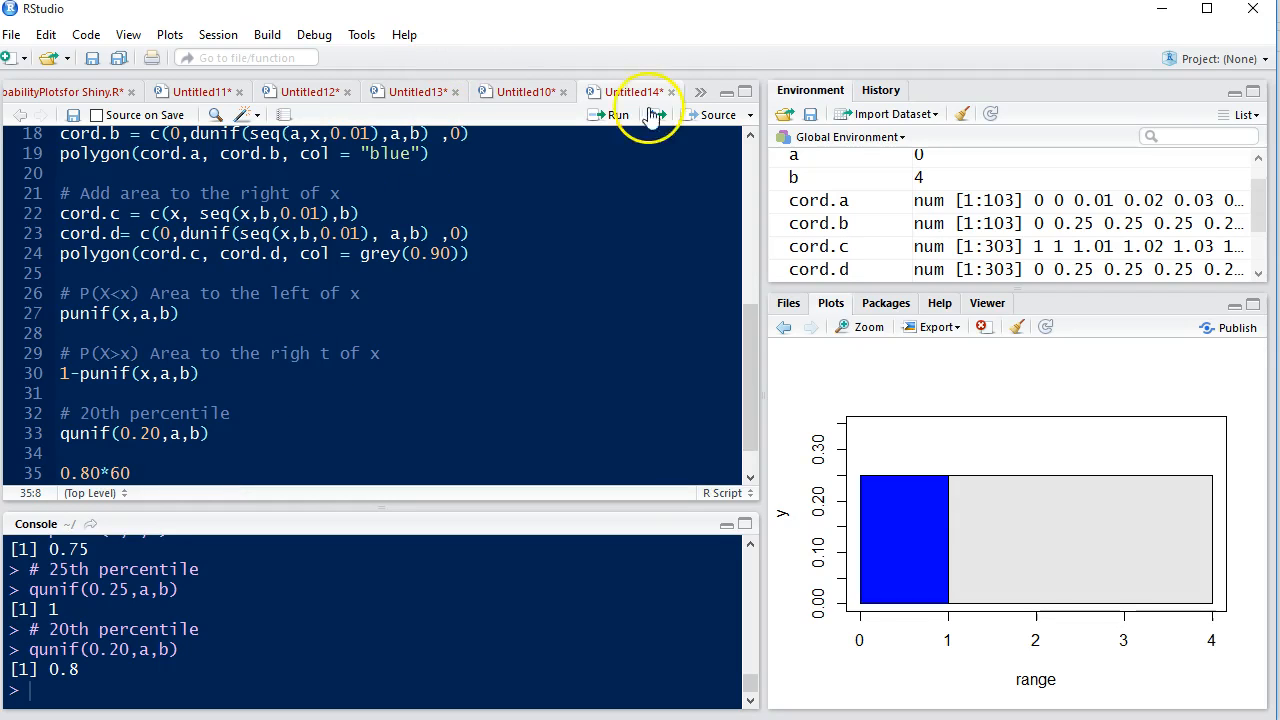
pyautogui.click(612, 114)
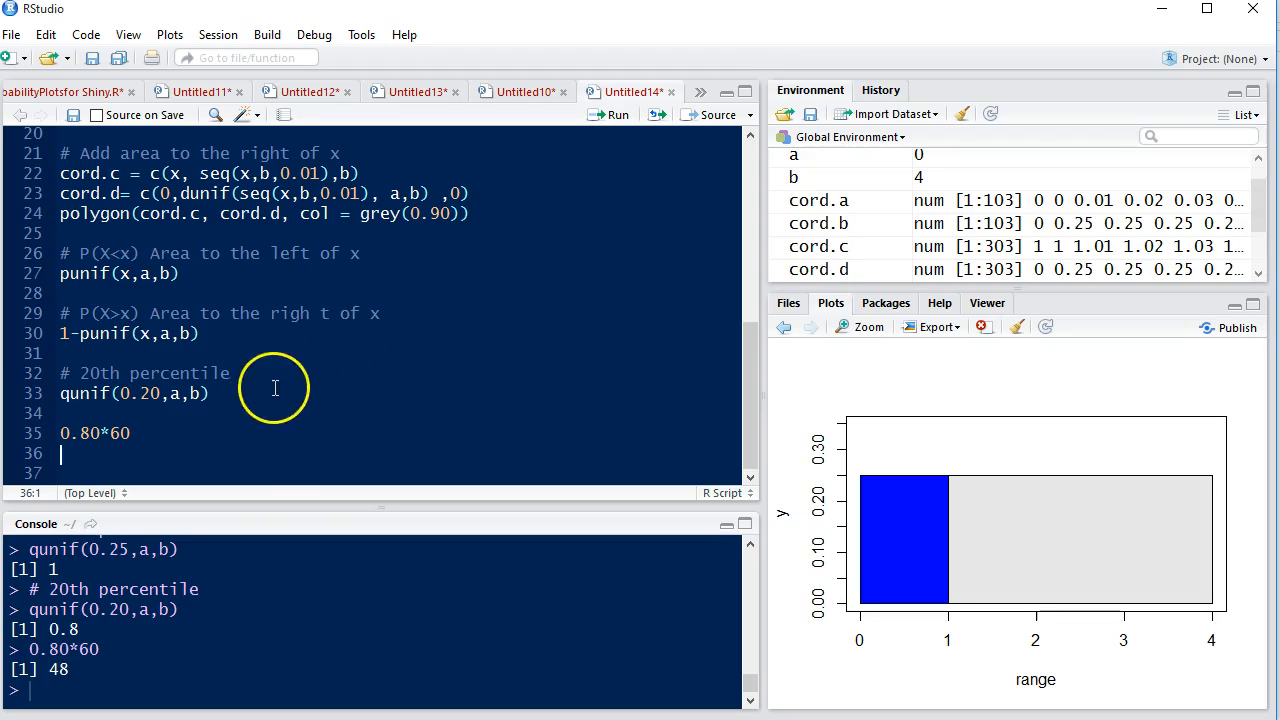
pyautogui.moveTo(220, 348)
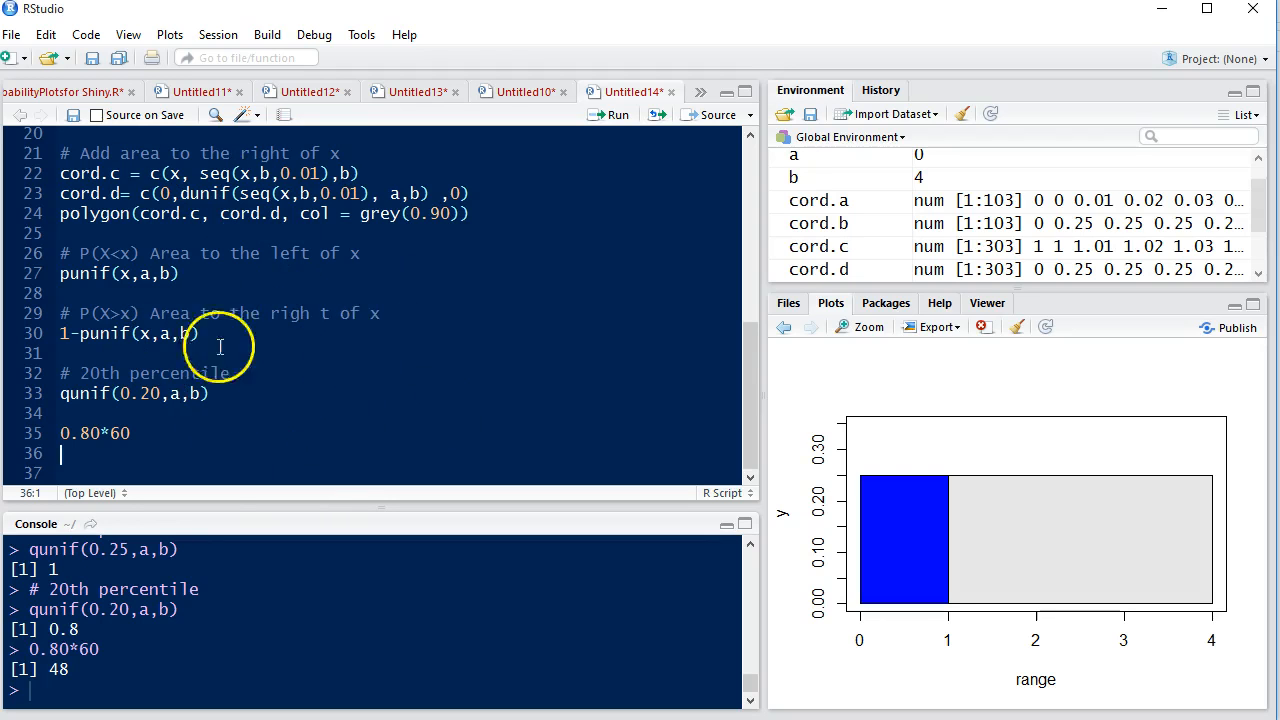
pyautogui.scroll(3)
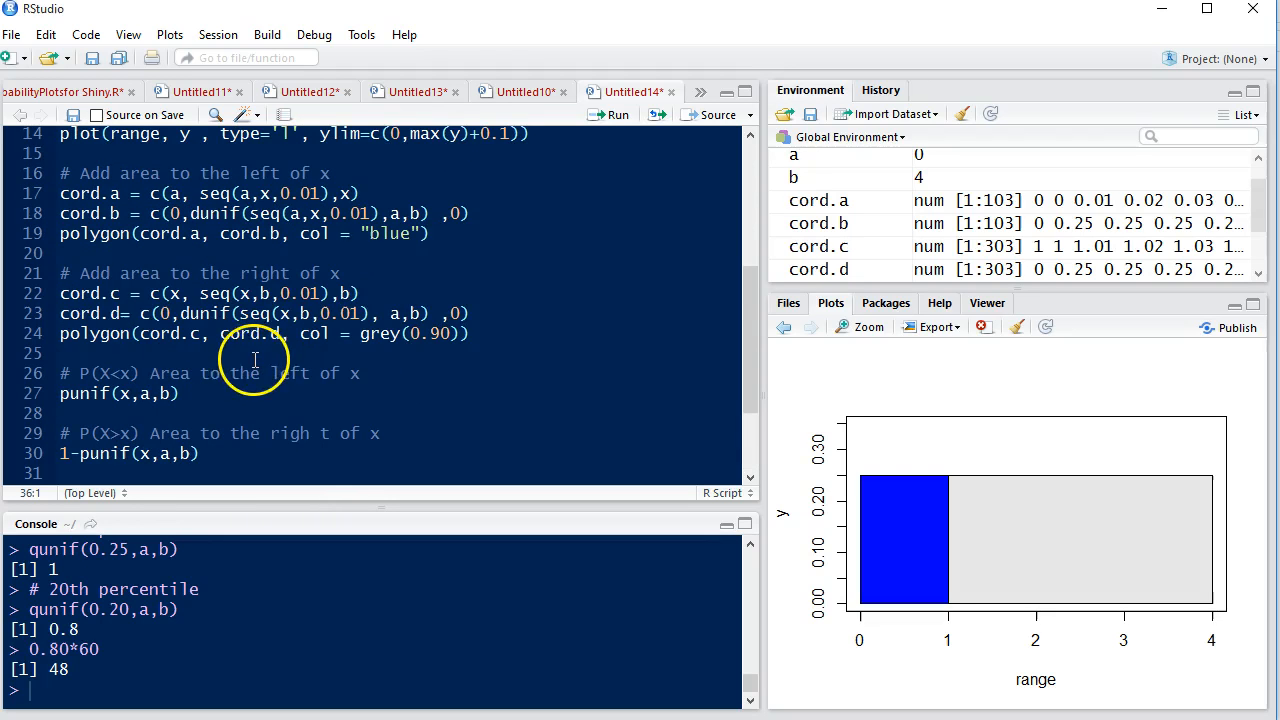